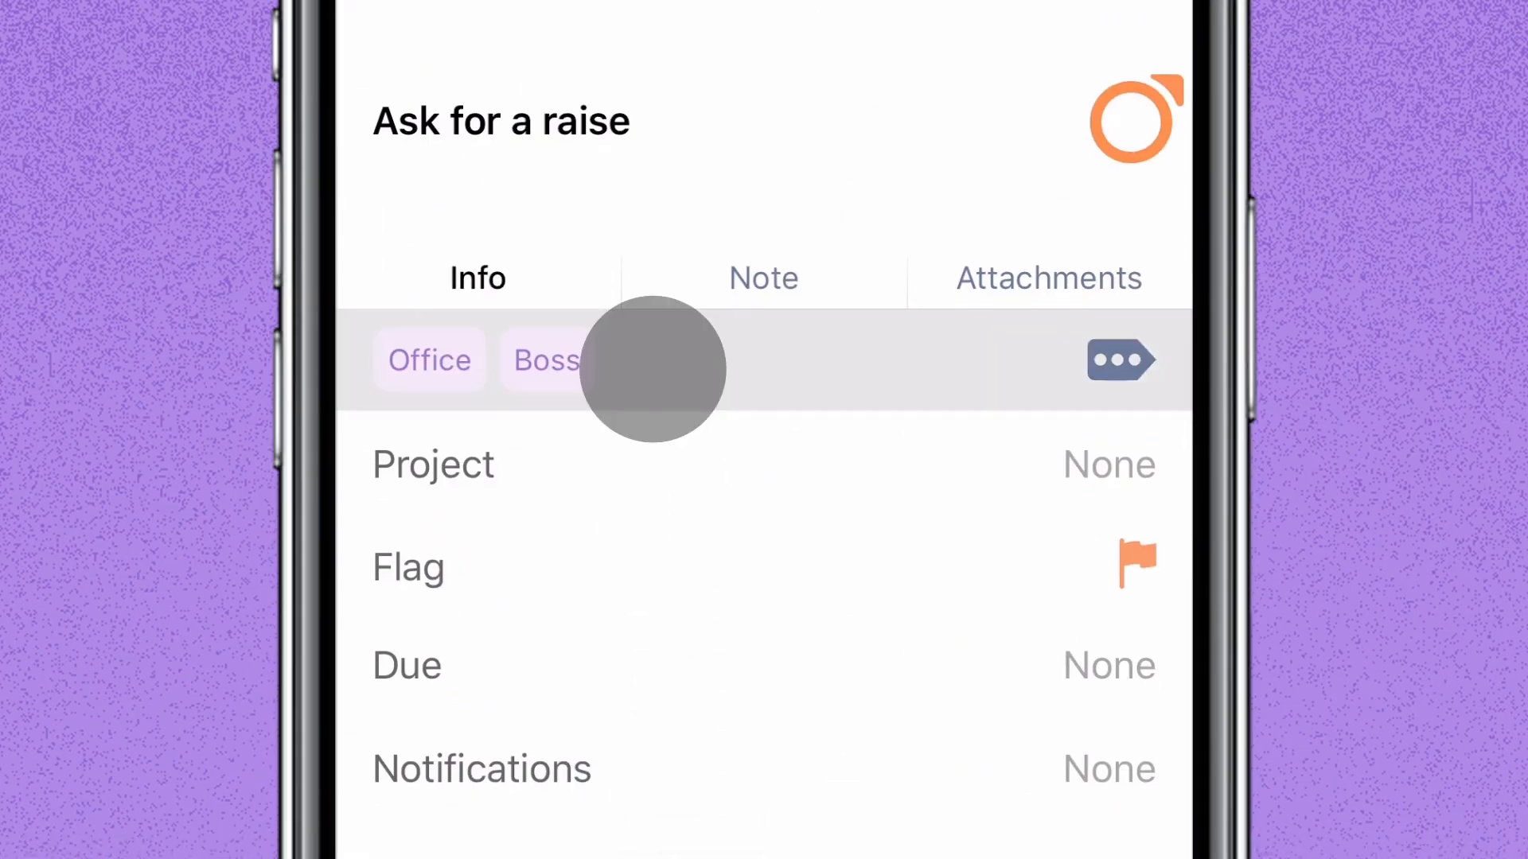
Add Priority A to the Ask for a raise task on iPhone and Low Energy on Mac
text(Pr)
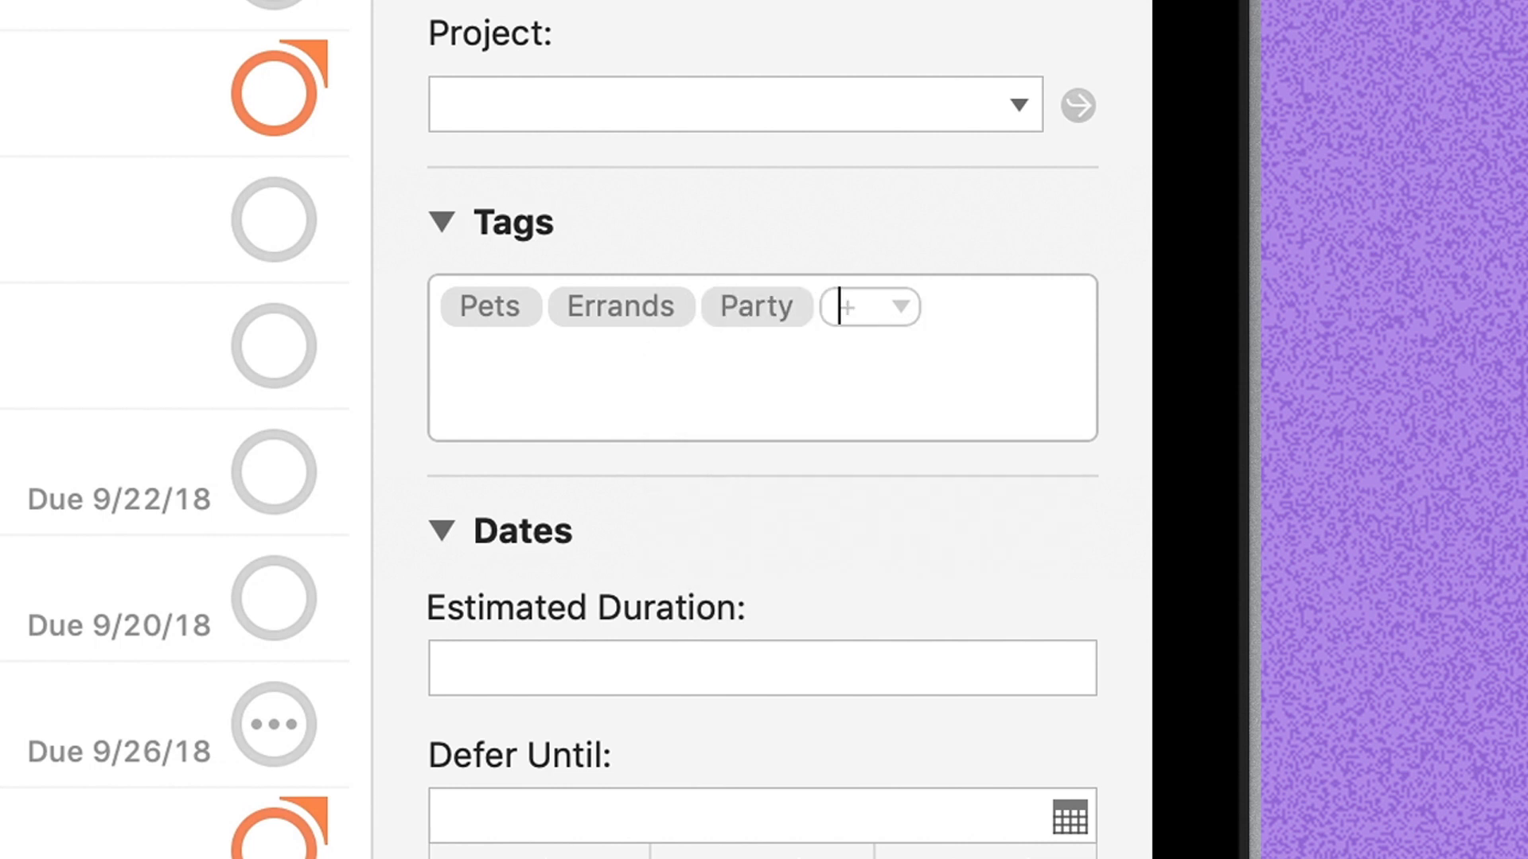
text(Low Ener)
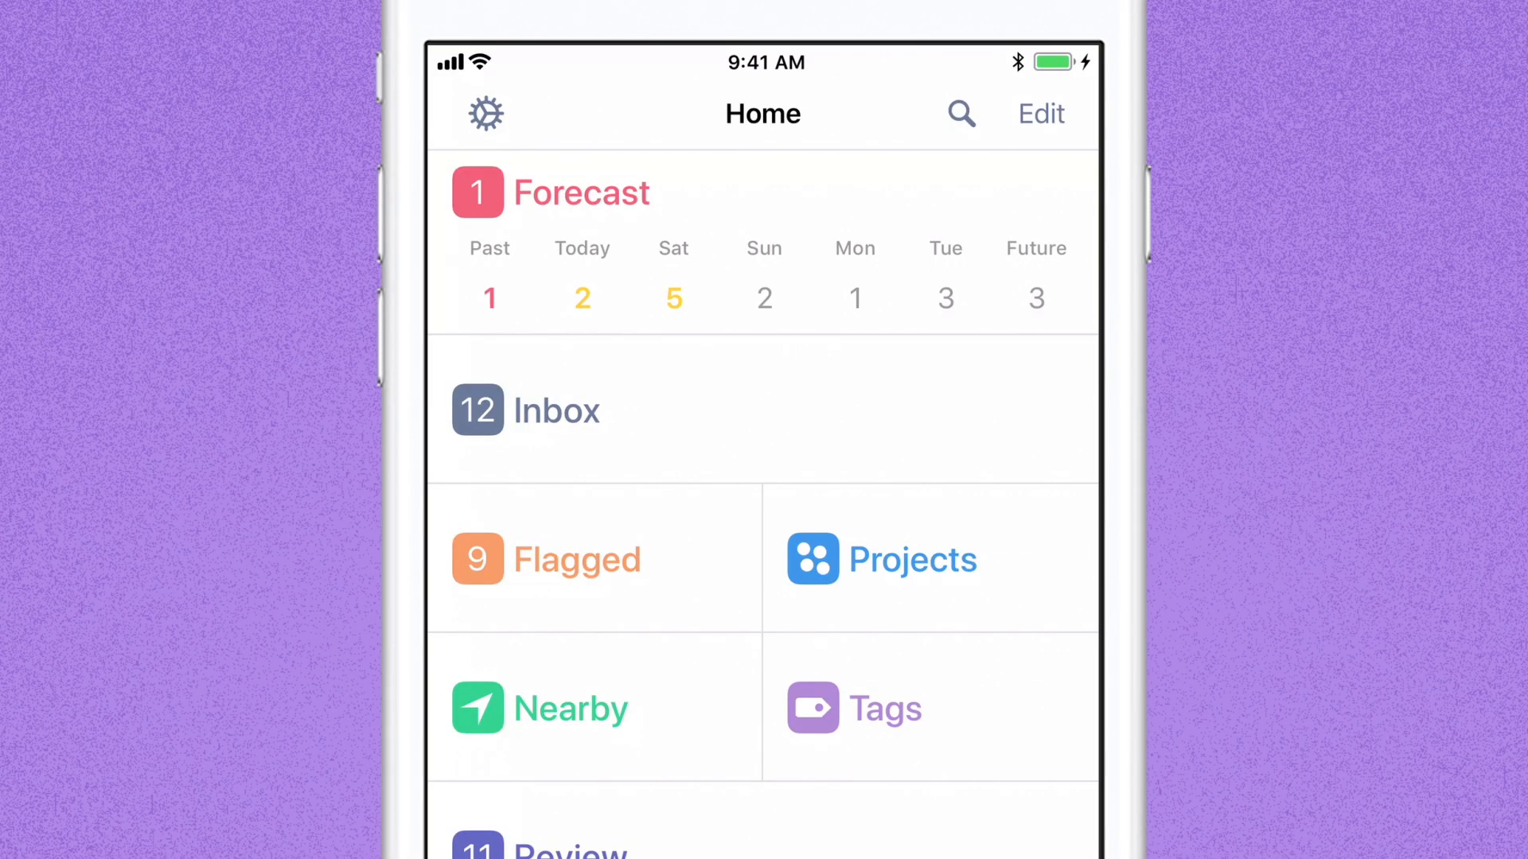
List the four Samantha-tagged tasks from iPhone Tags and the Mac sidebar
click(886, 708)
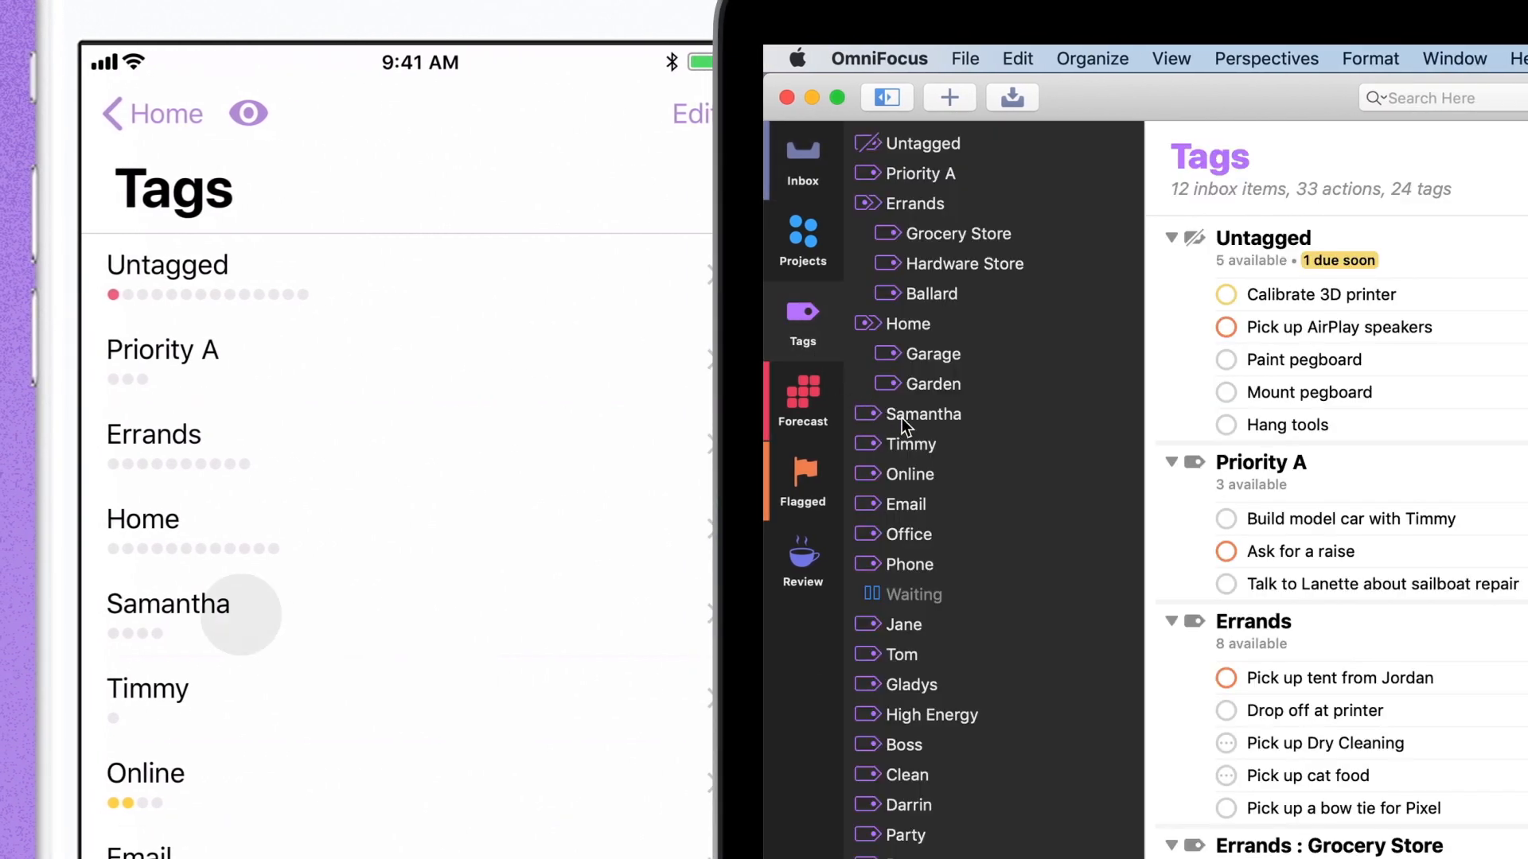
click(919, 413)
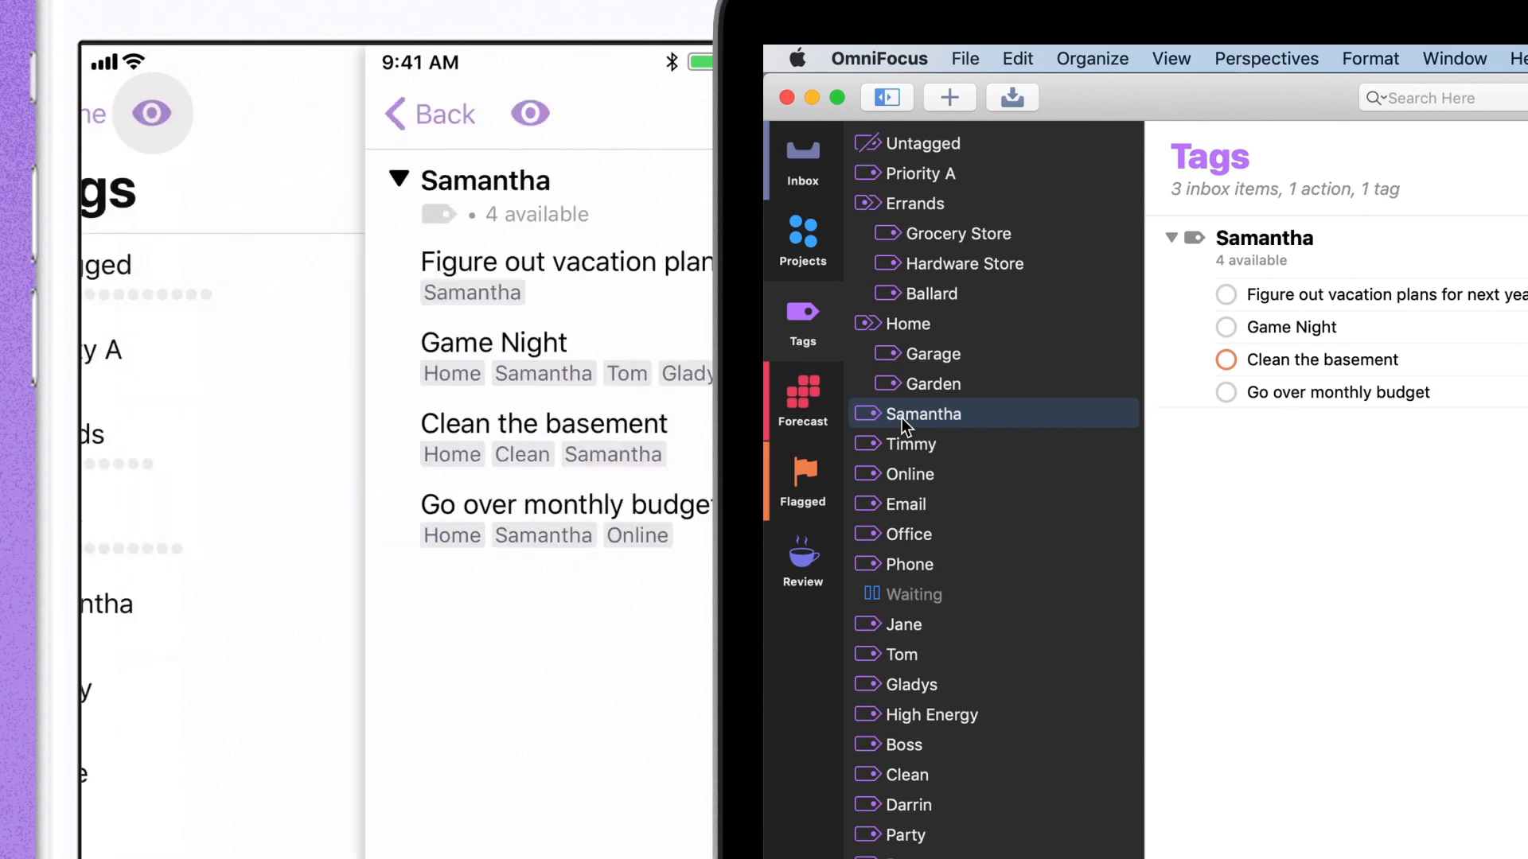
click(911, 324)
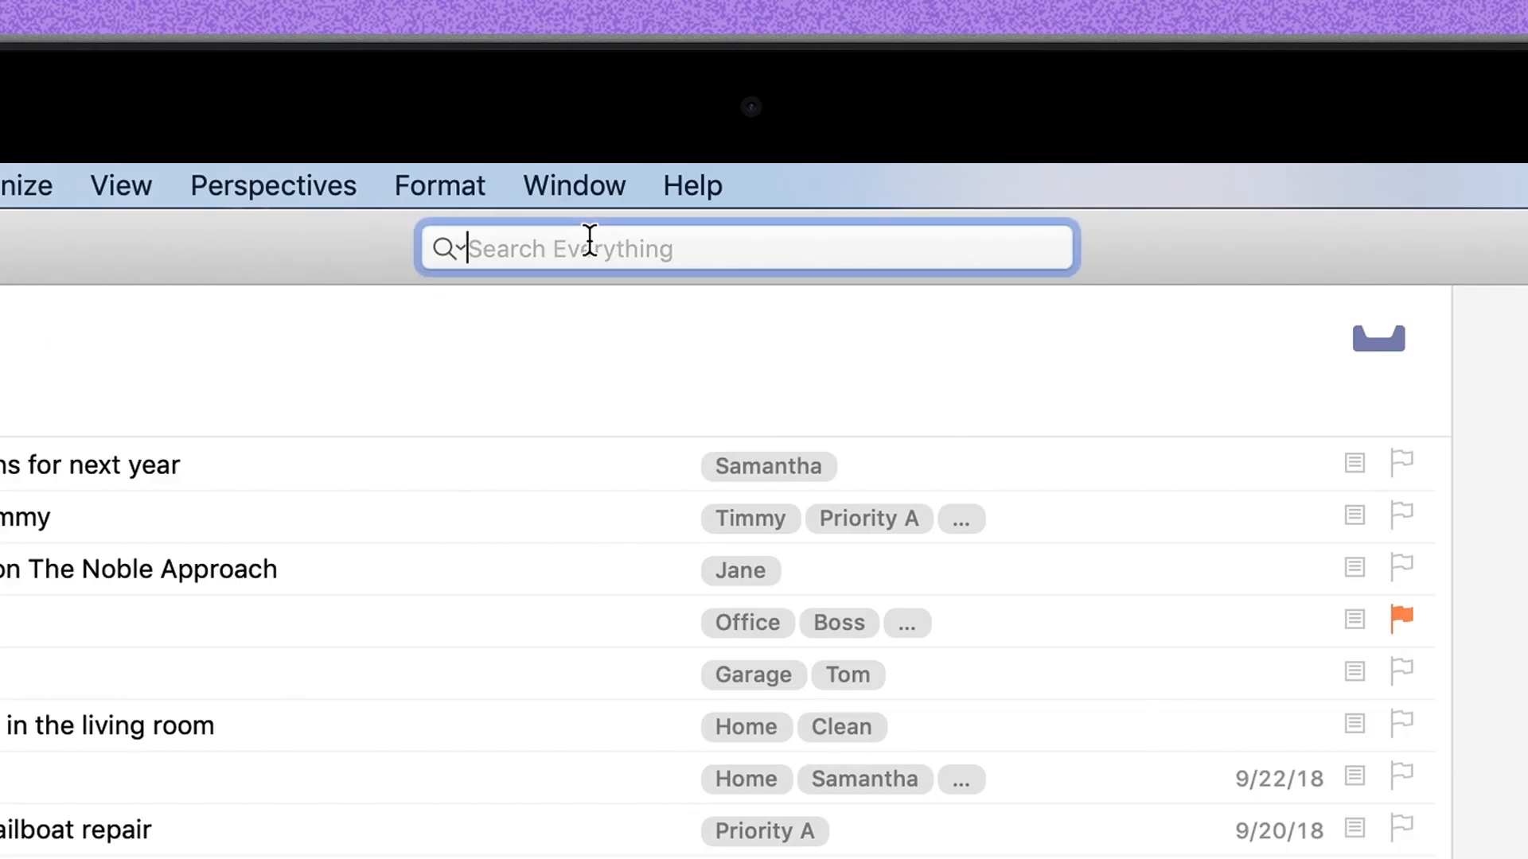
Search for 'home clean' on the Mac, then narrow the results with 'sam'
text(home)
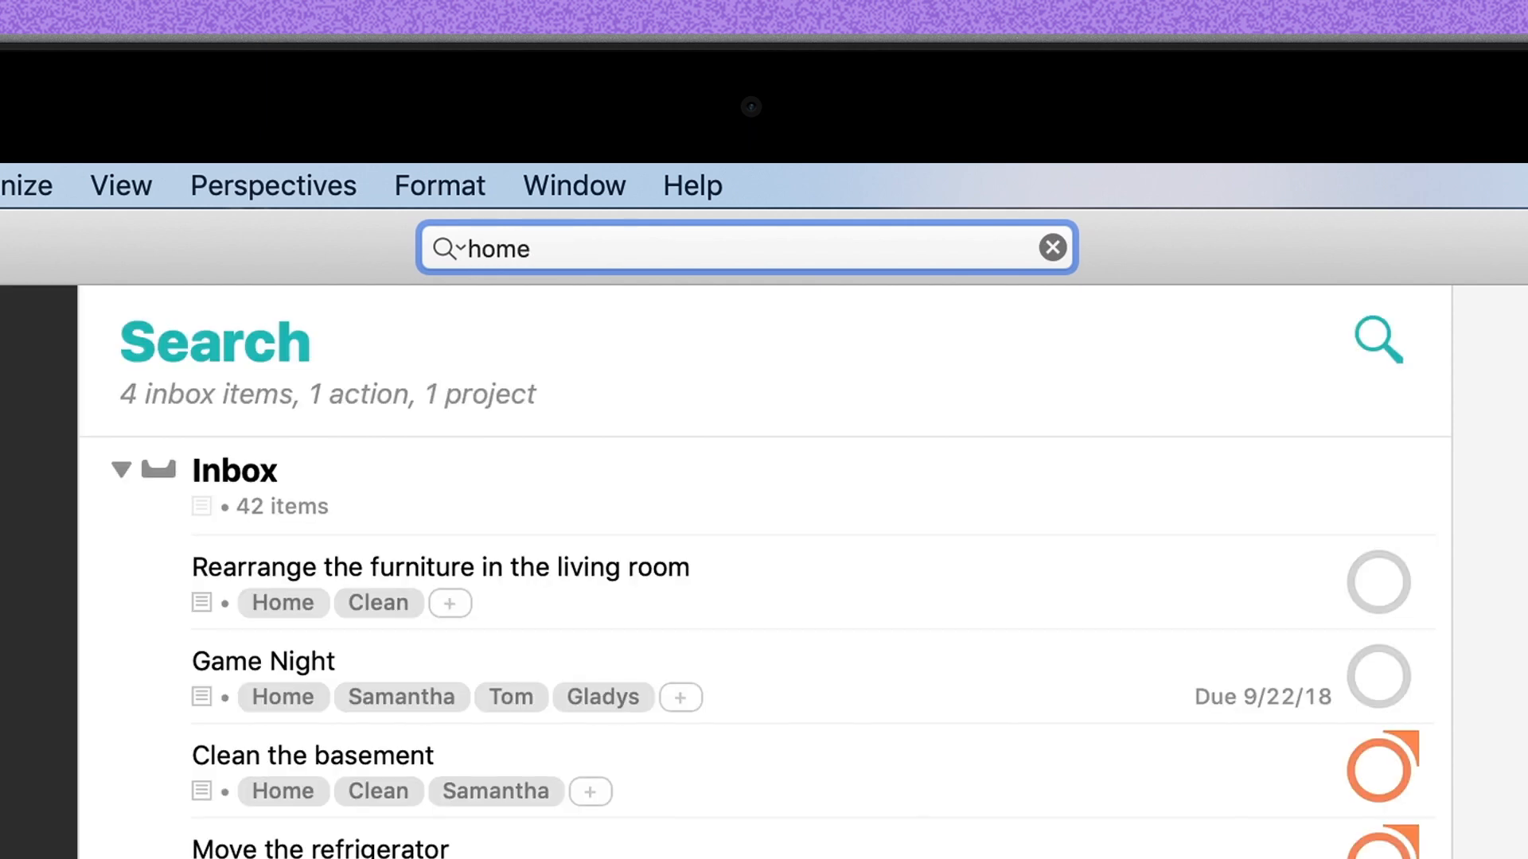
text(c)
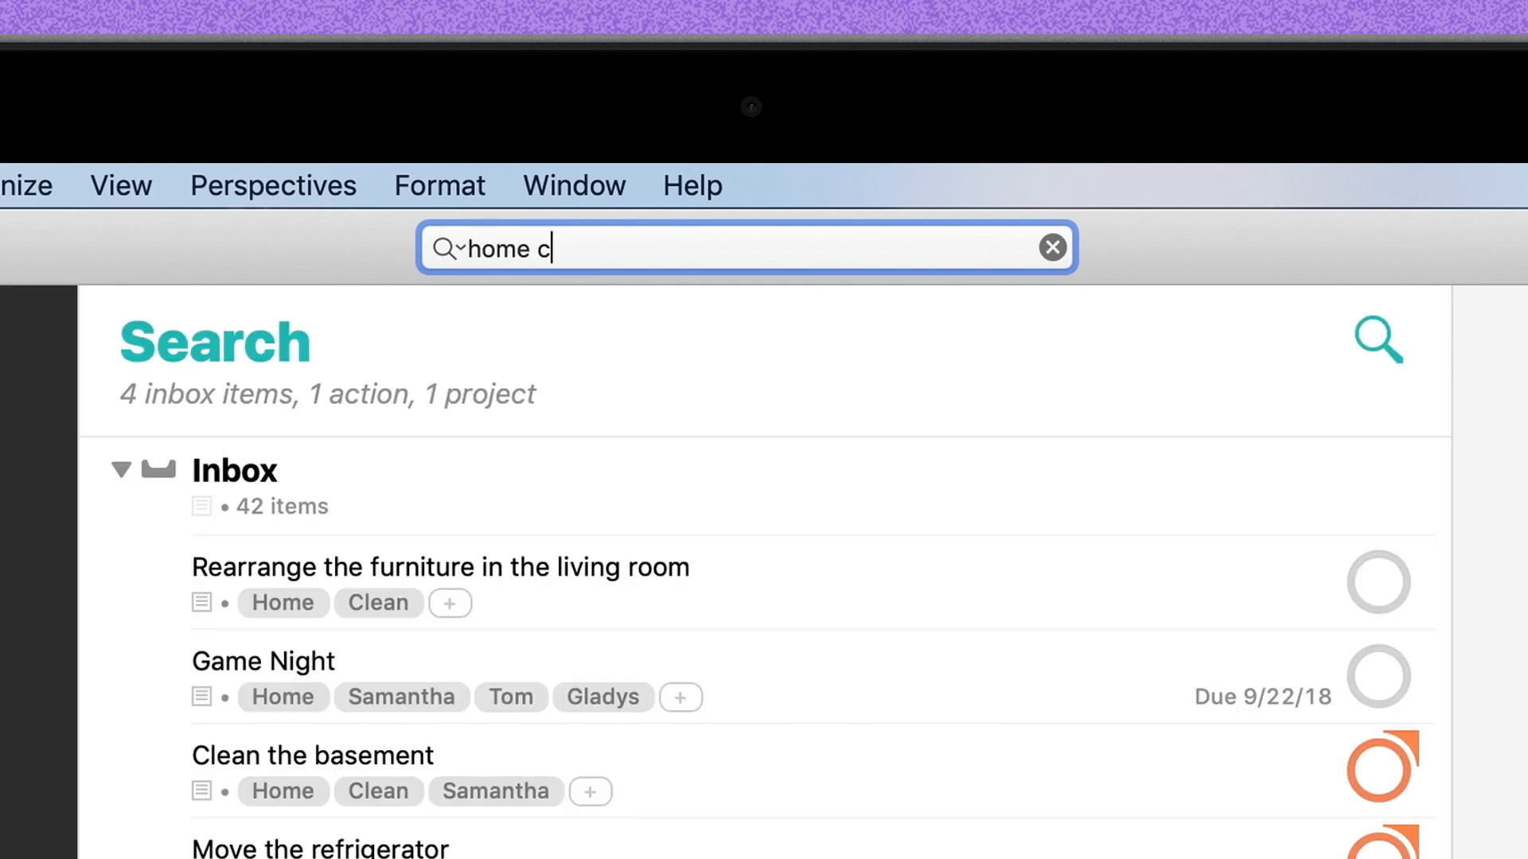
text(lean)
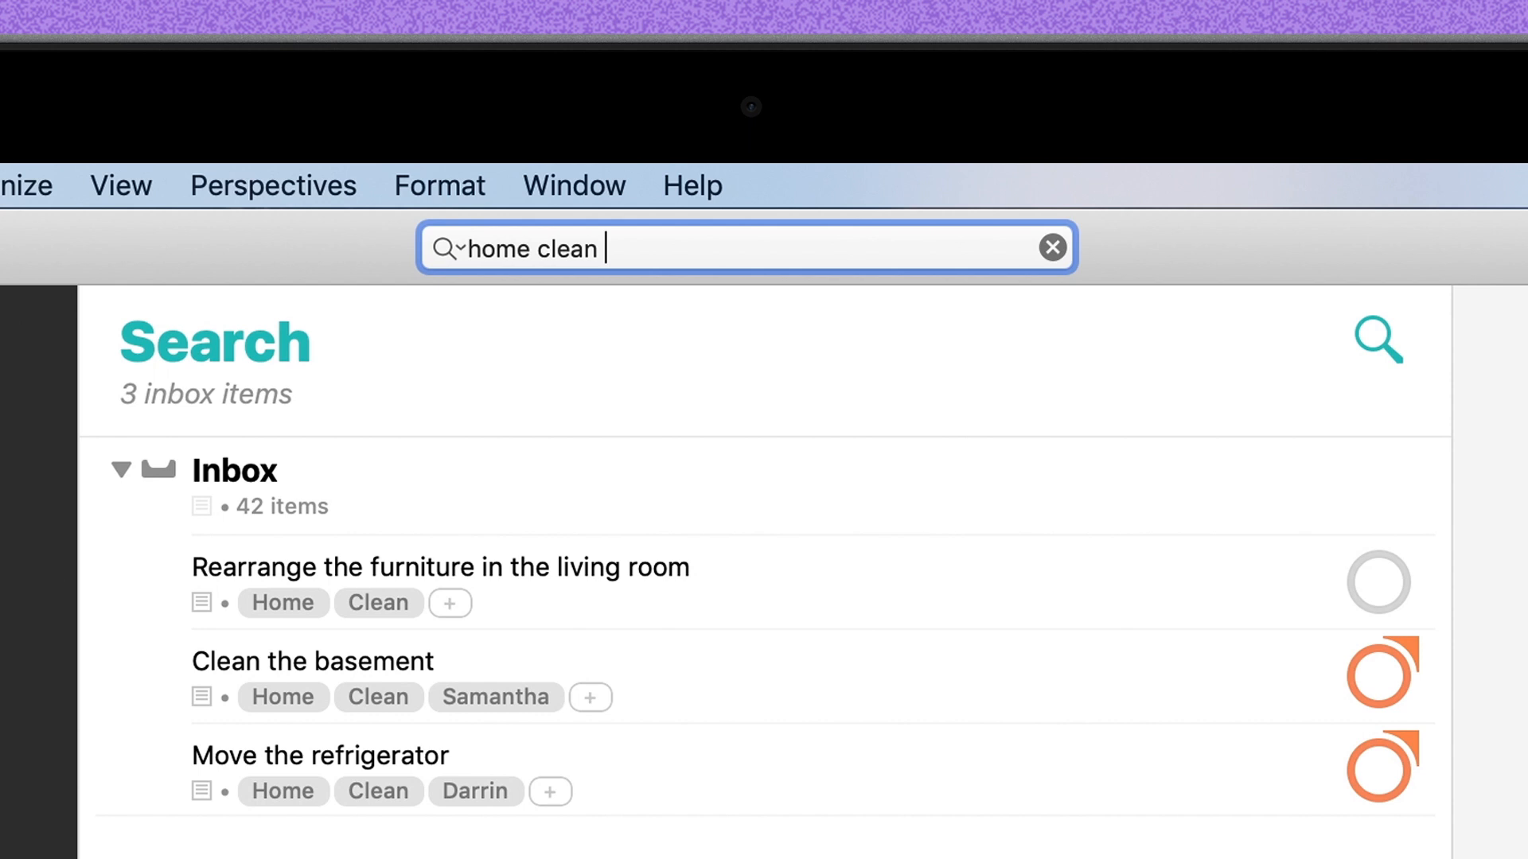
text(sam)
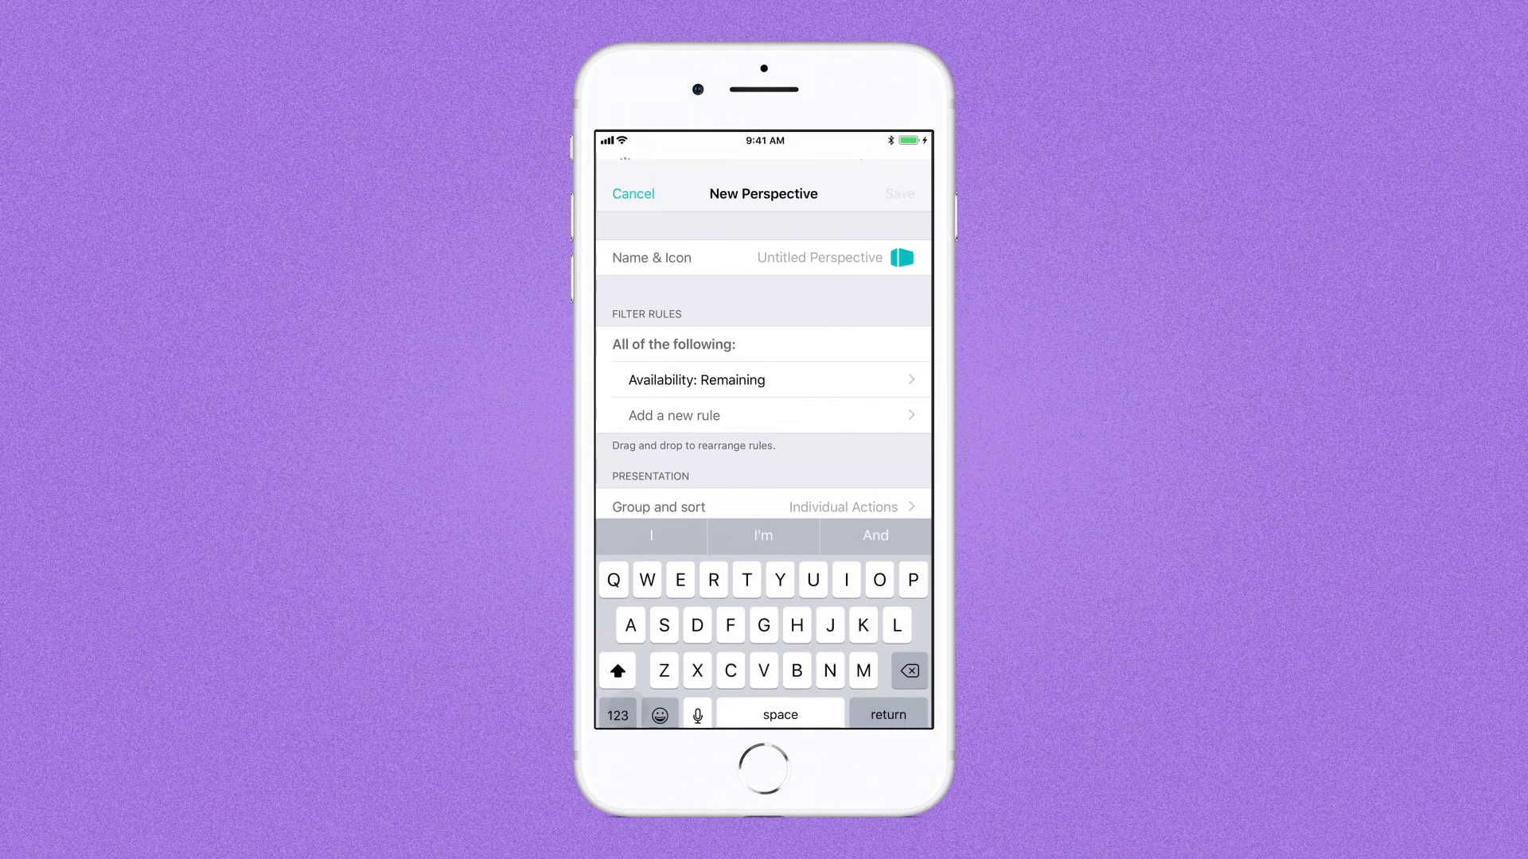
Name the new perspective 'Home Cleaning' and give it an orange house icon
text(Home)
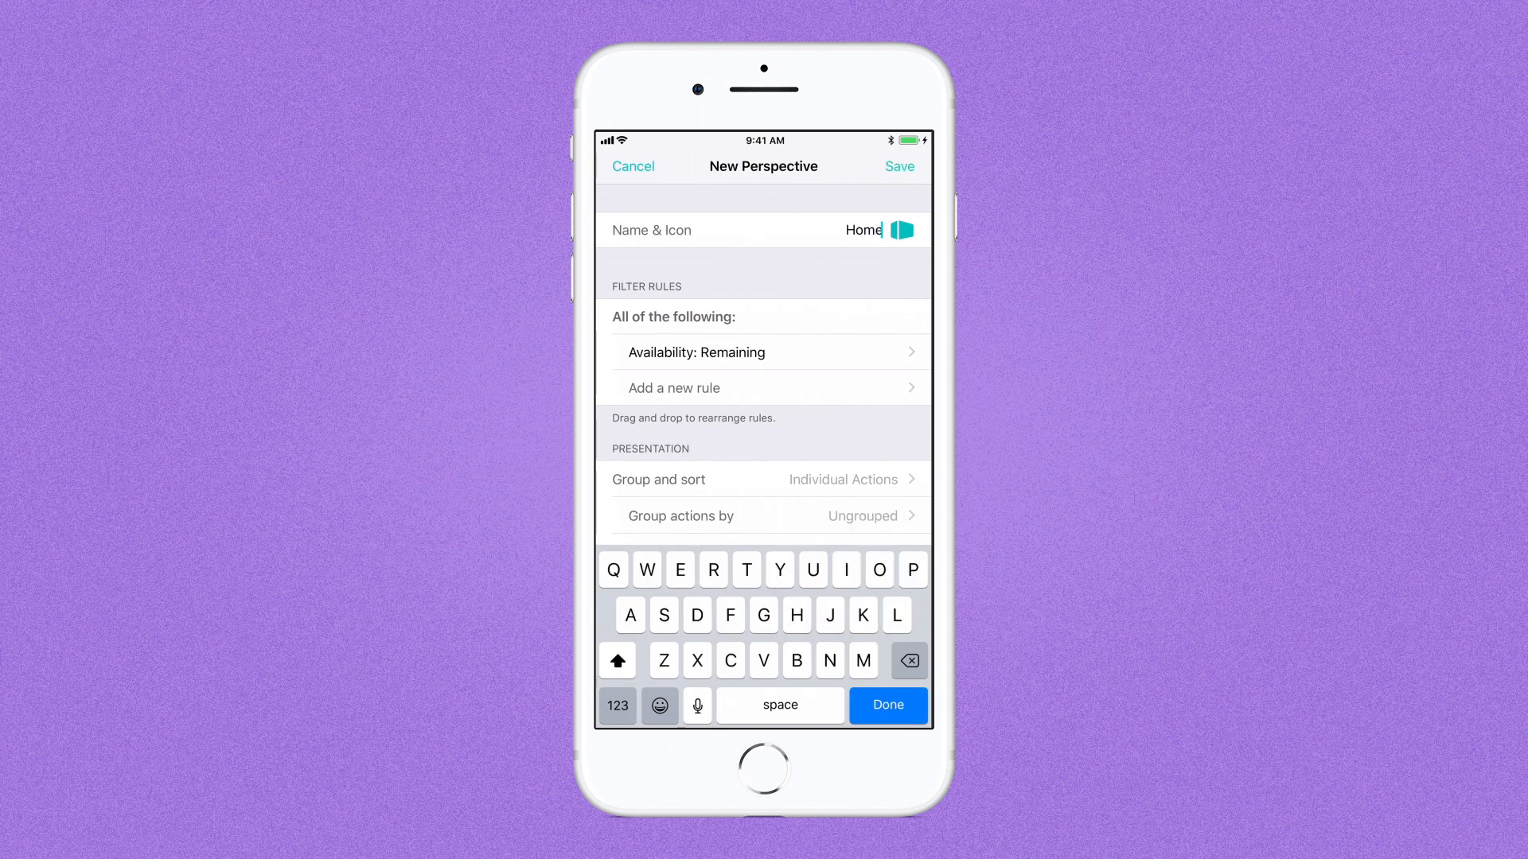
text(Cleanin)
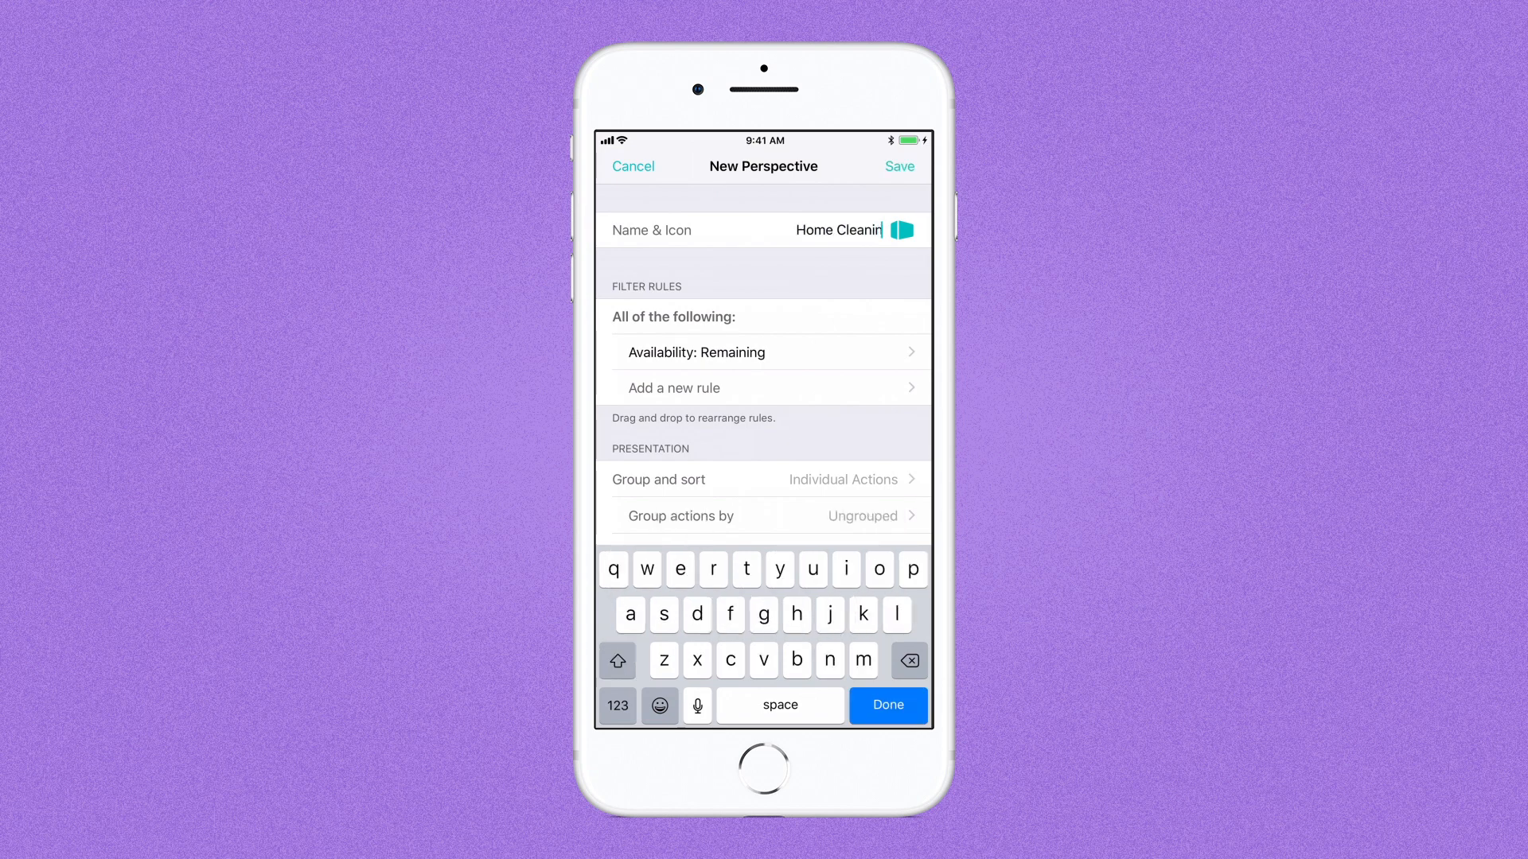
click(900, 230)
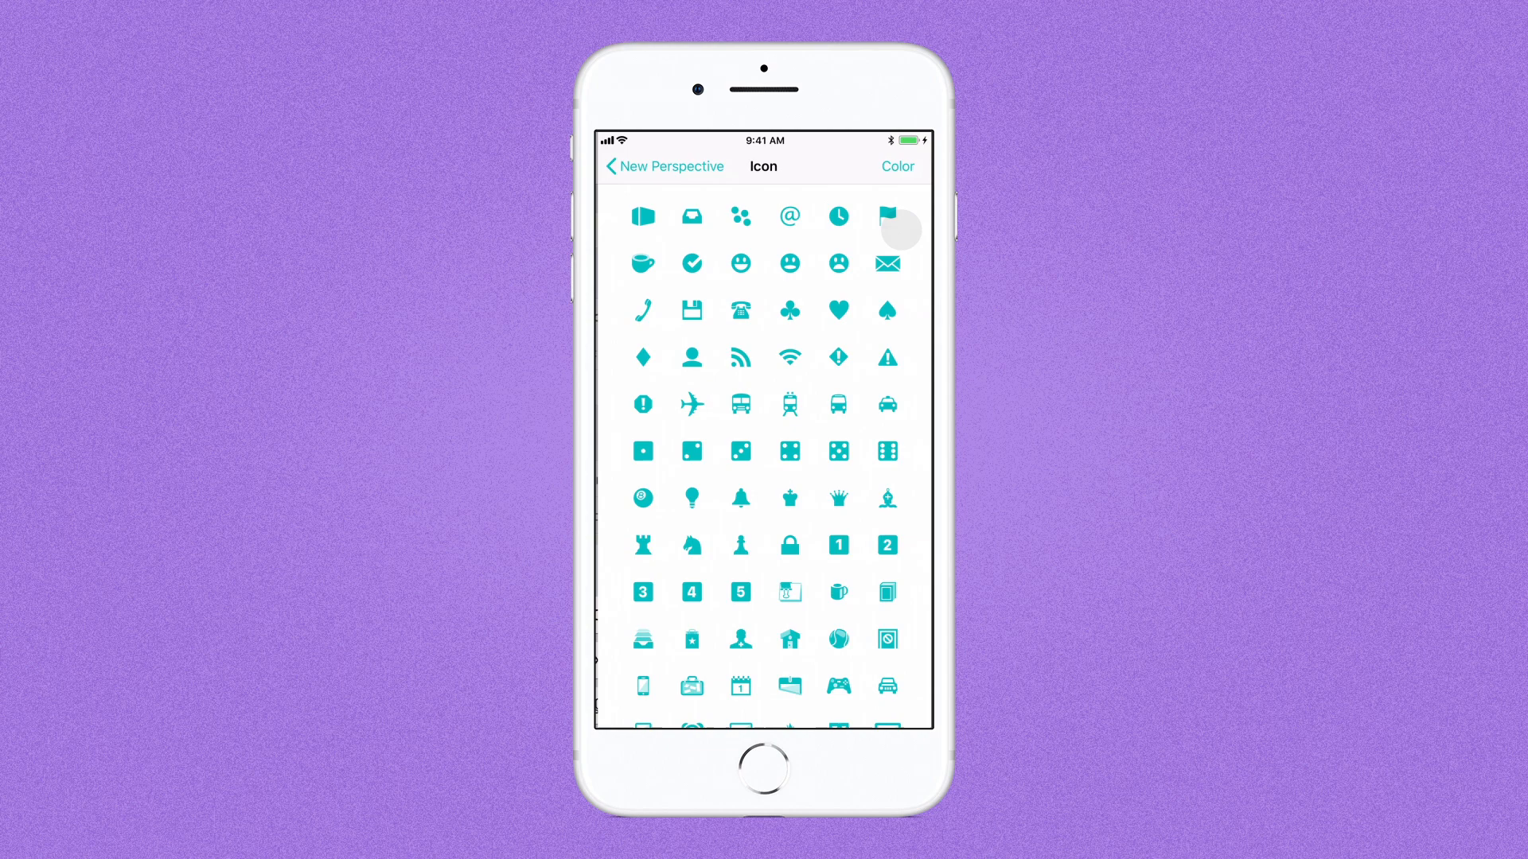
click(895, 166)
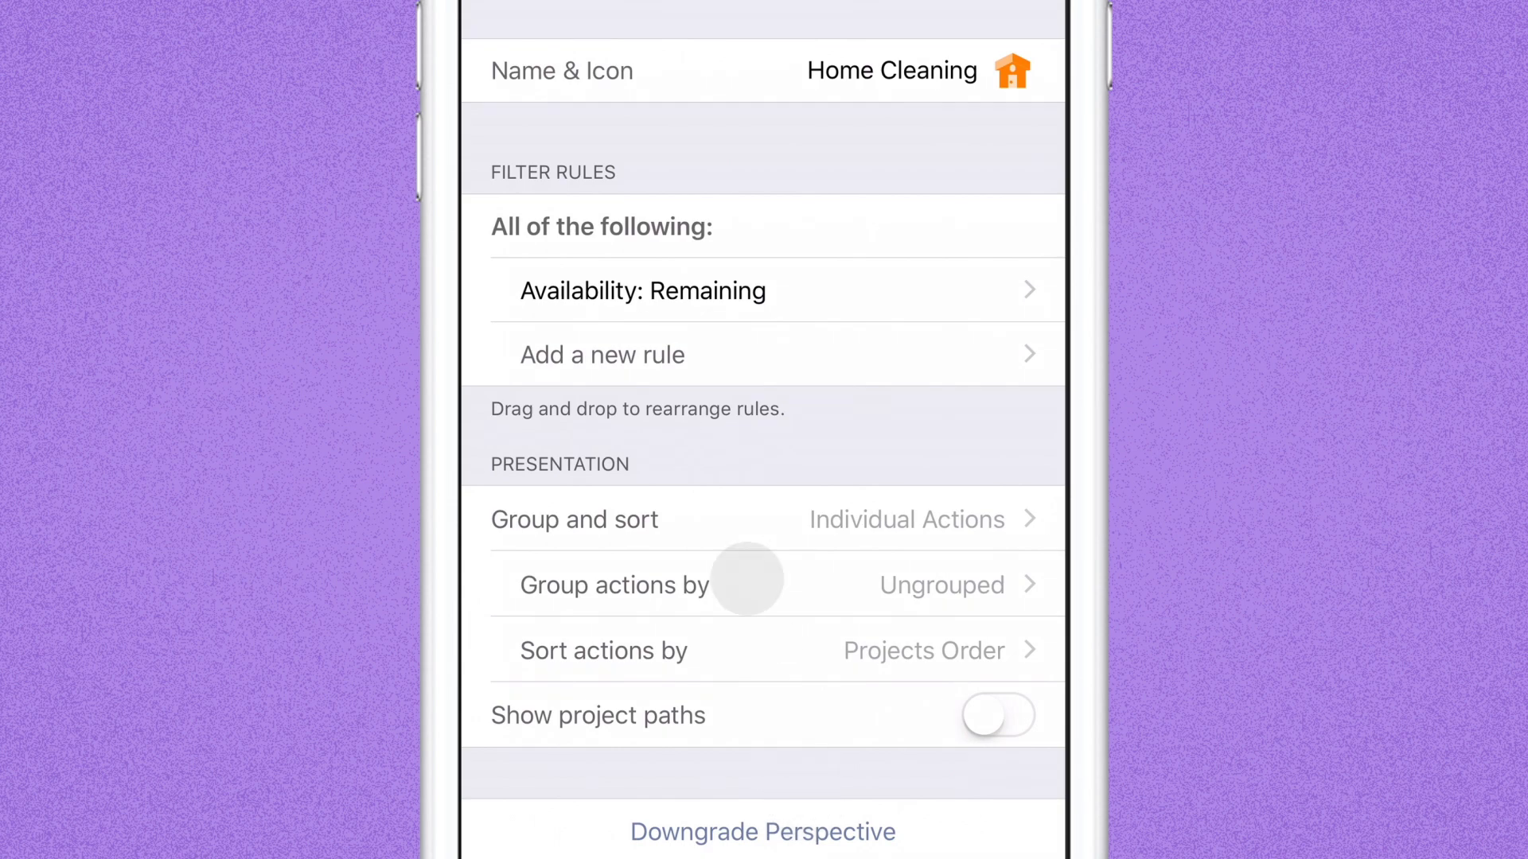
click(602, 353)
text(H)
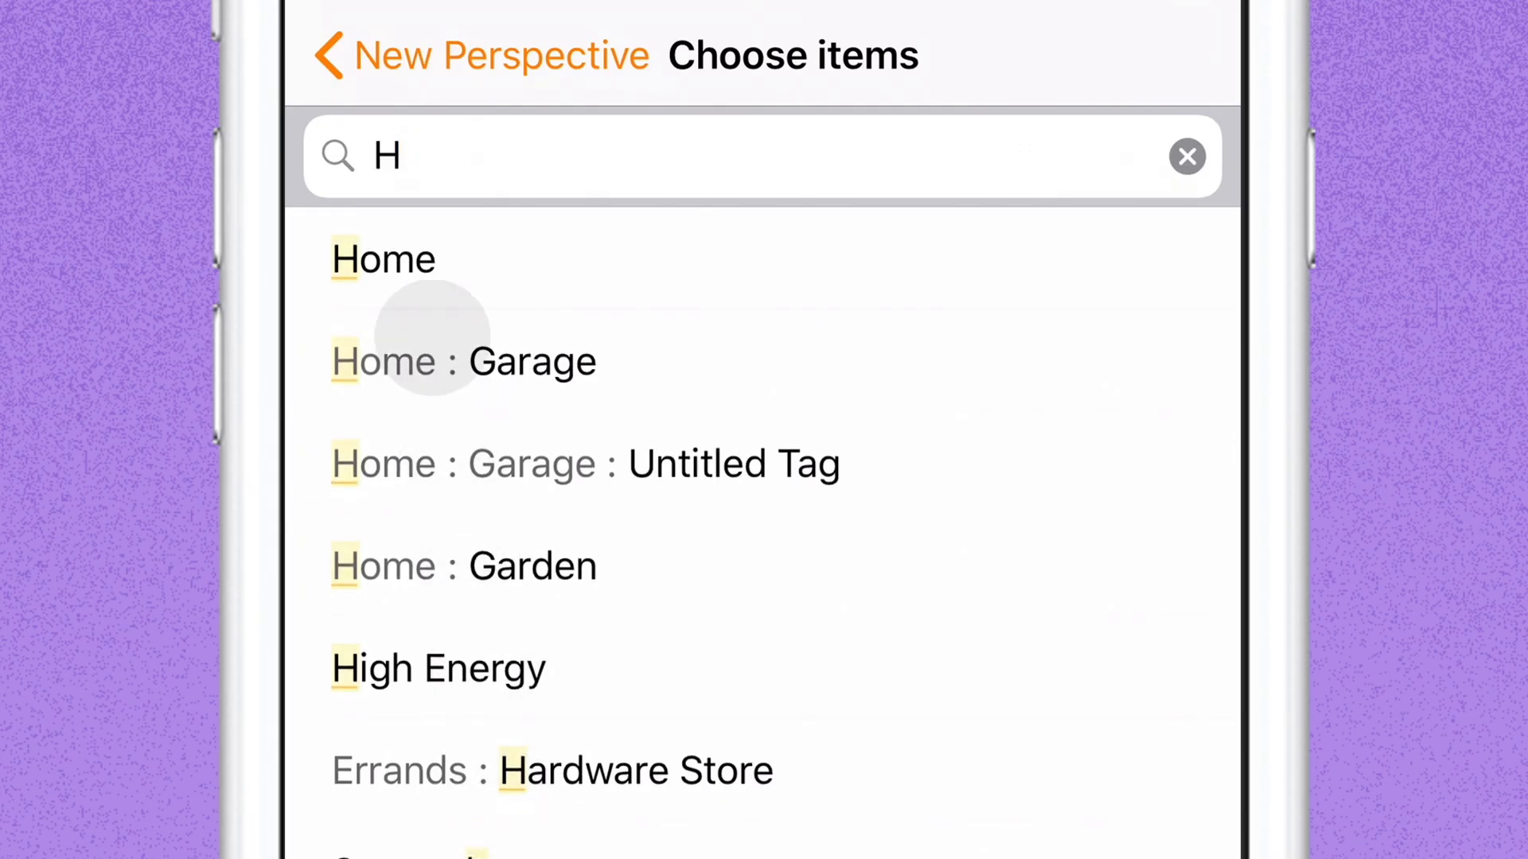
Select the Home, Clean and Darrin tags for the Tagged with rules
click(1185, 156)
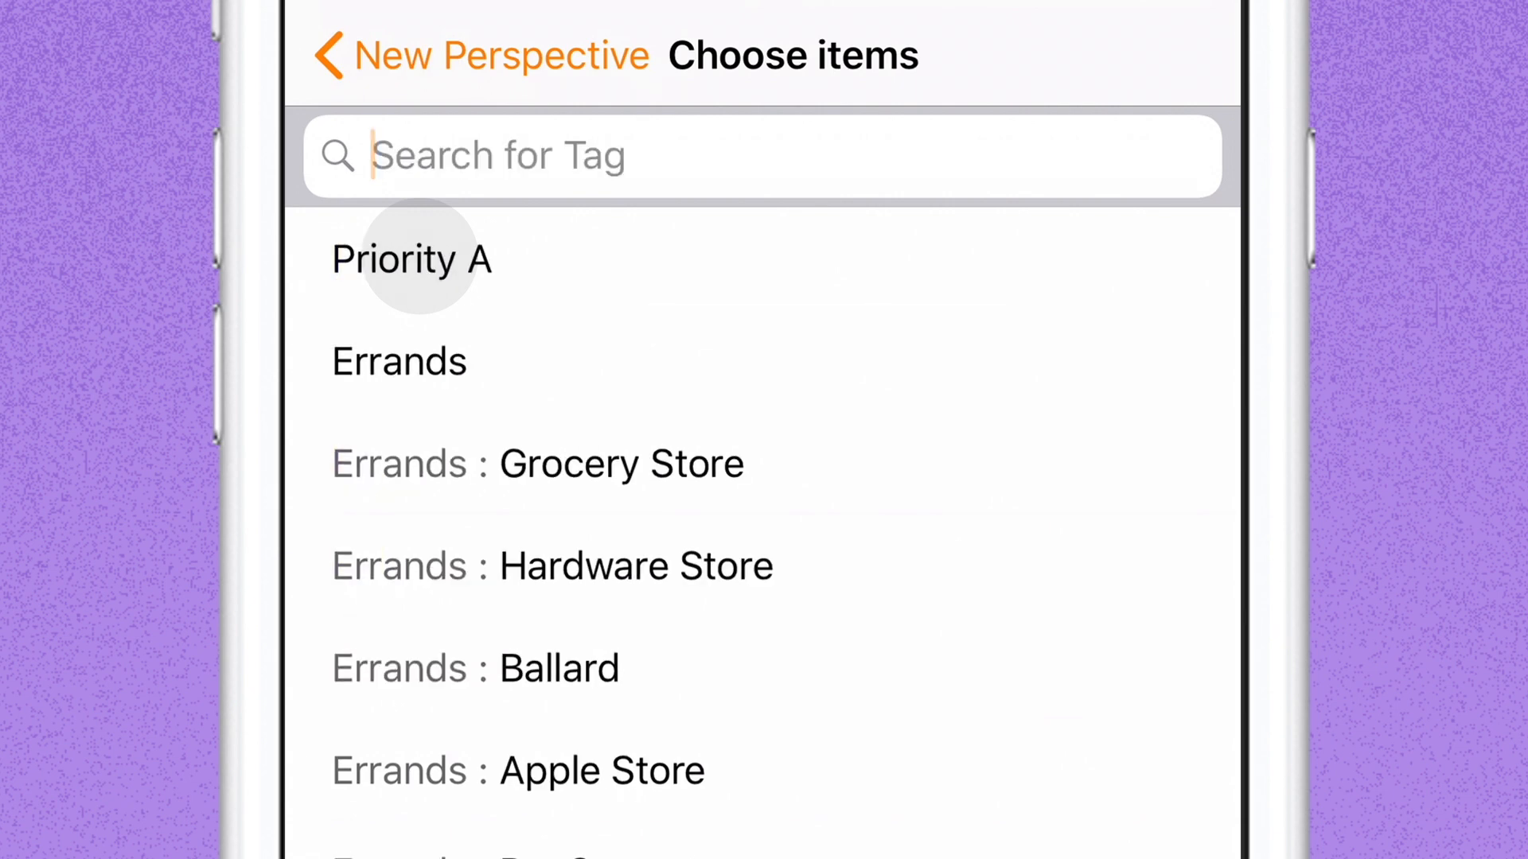
text(C)
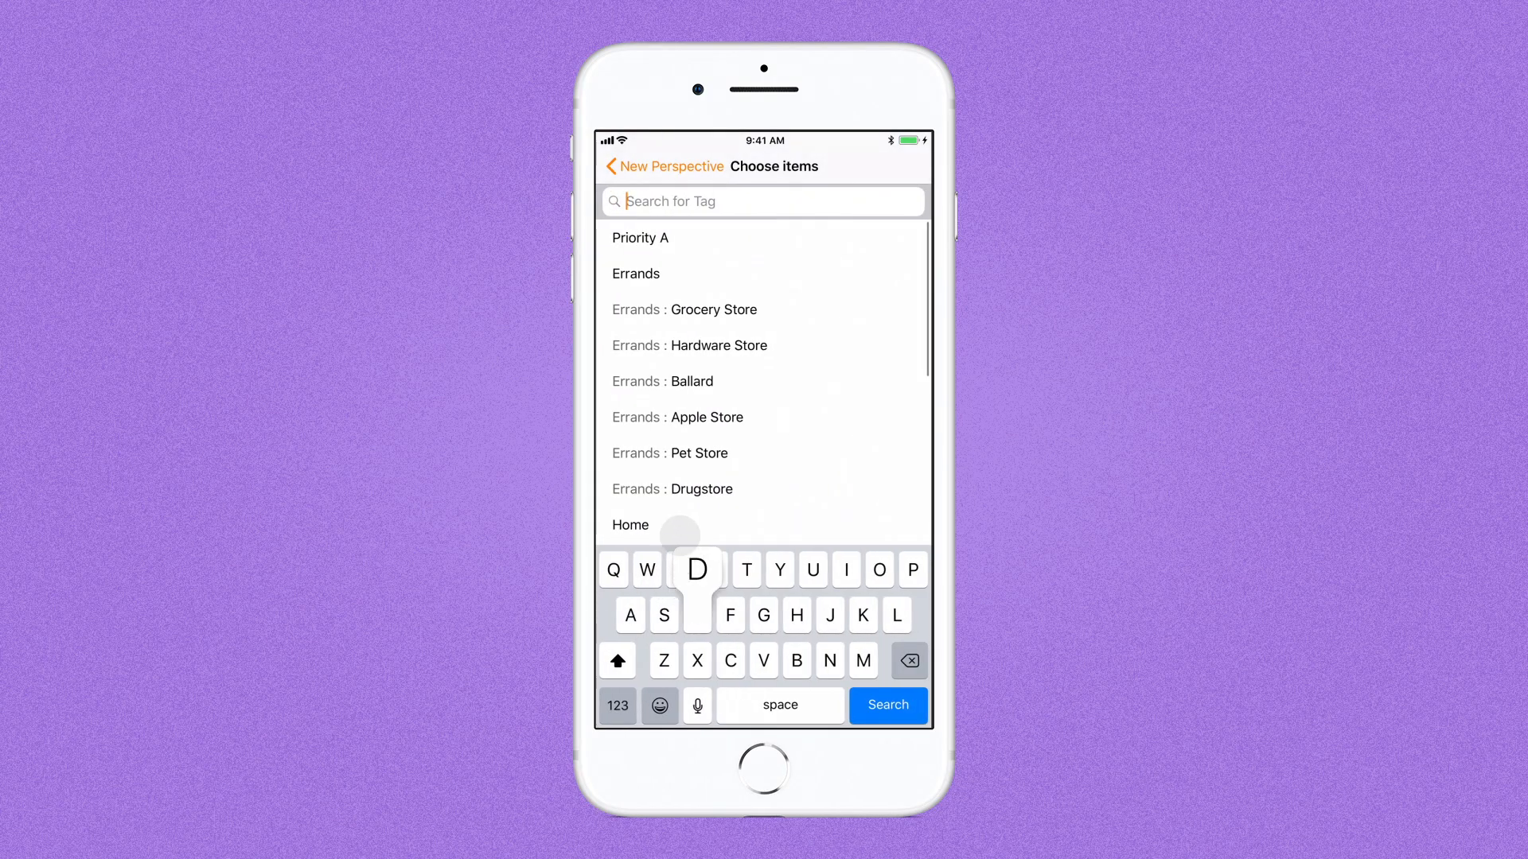
text(D)
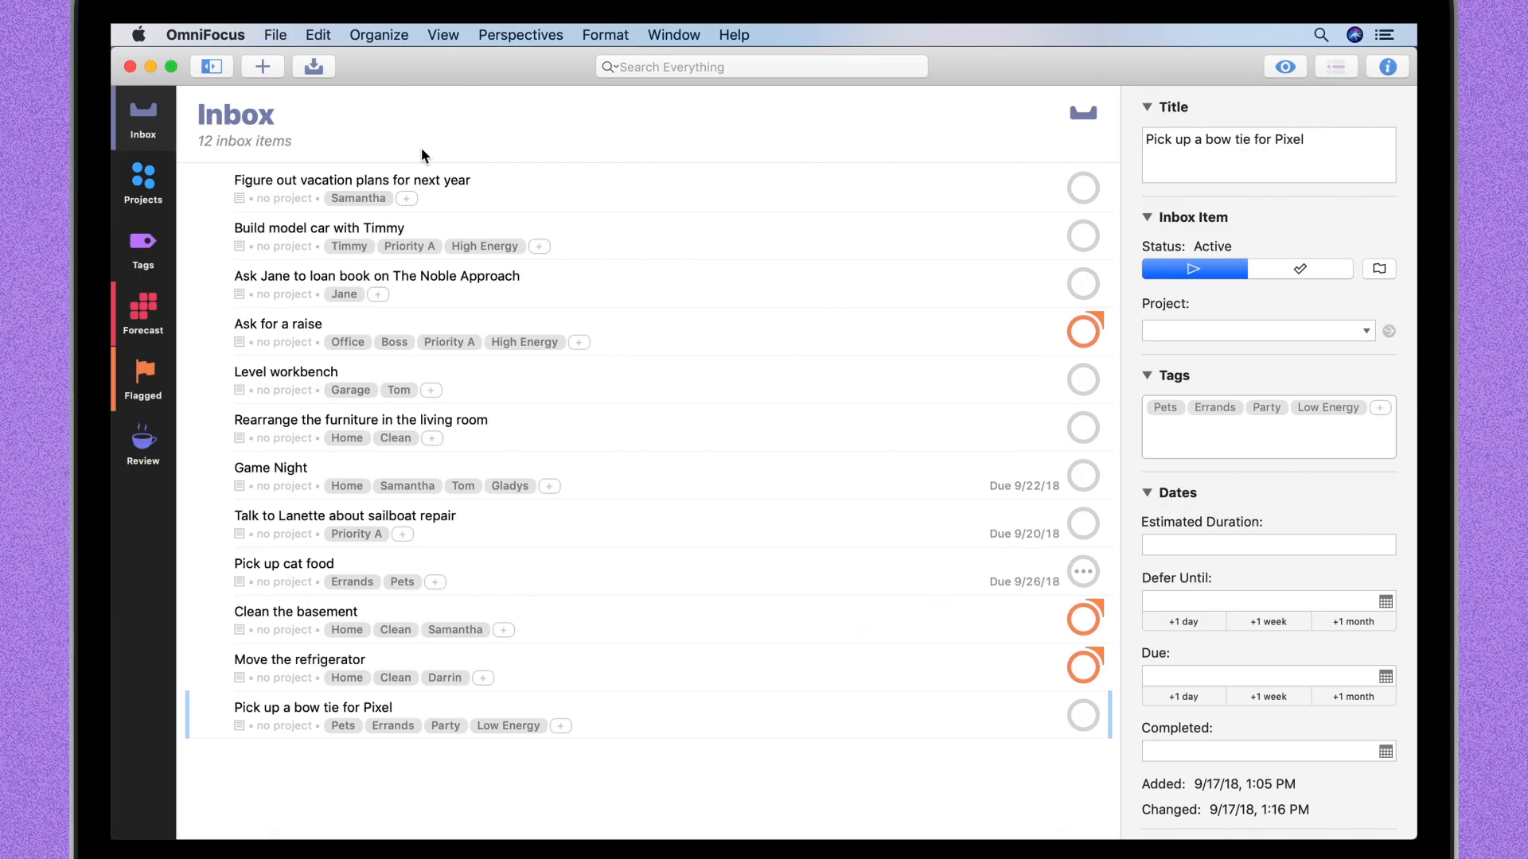
Choose Show Perspectives from the Mac Perspectives menu
click(520, 34)
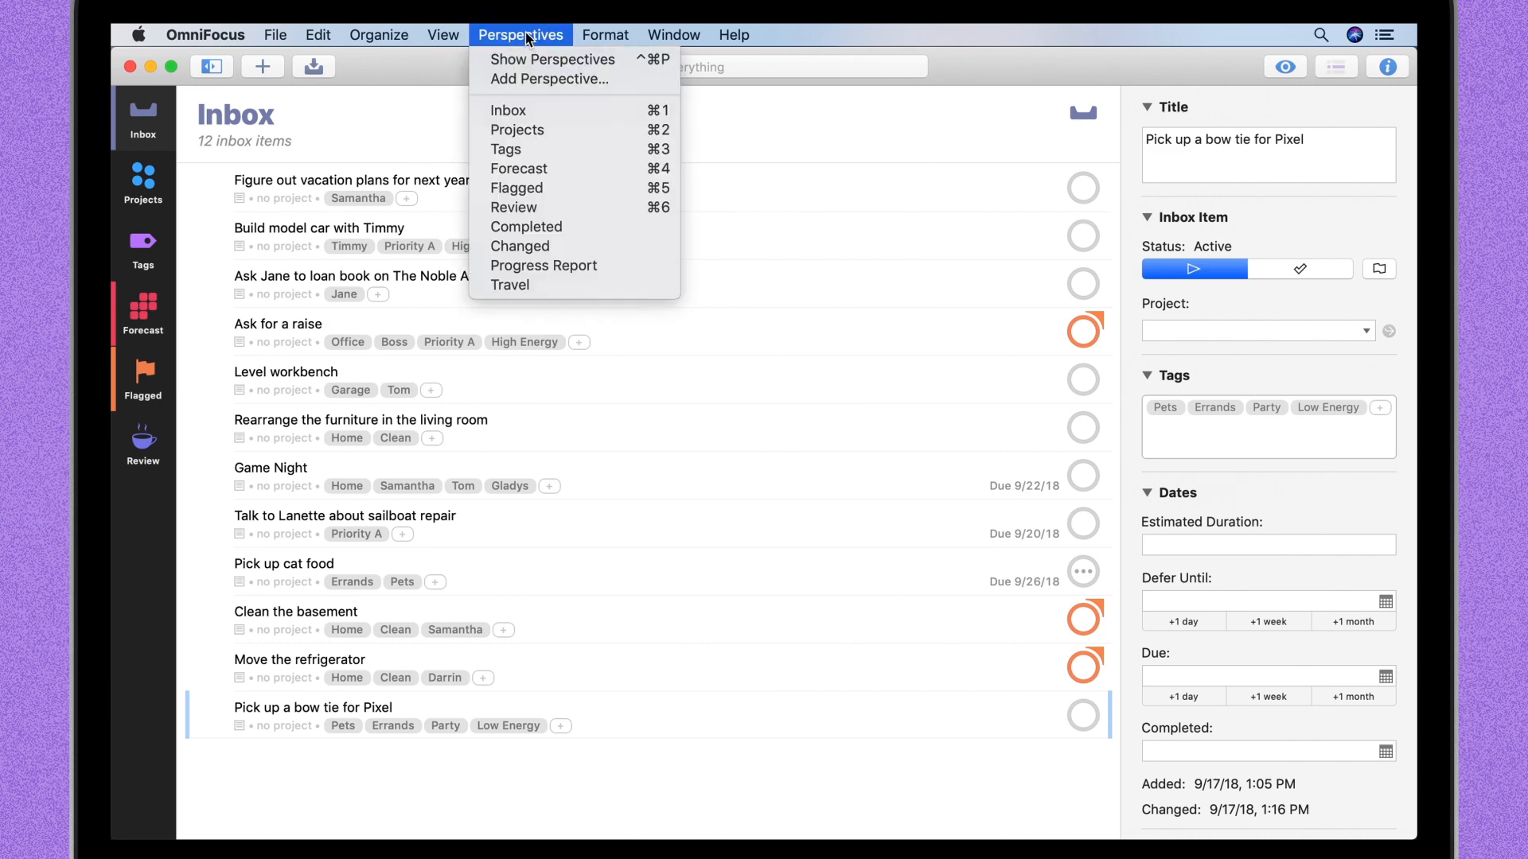
click(531, 87)
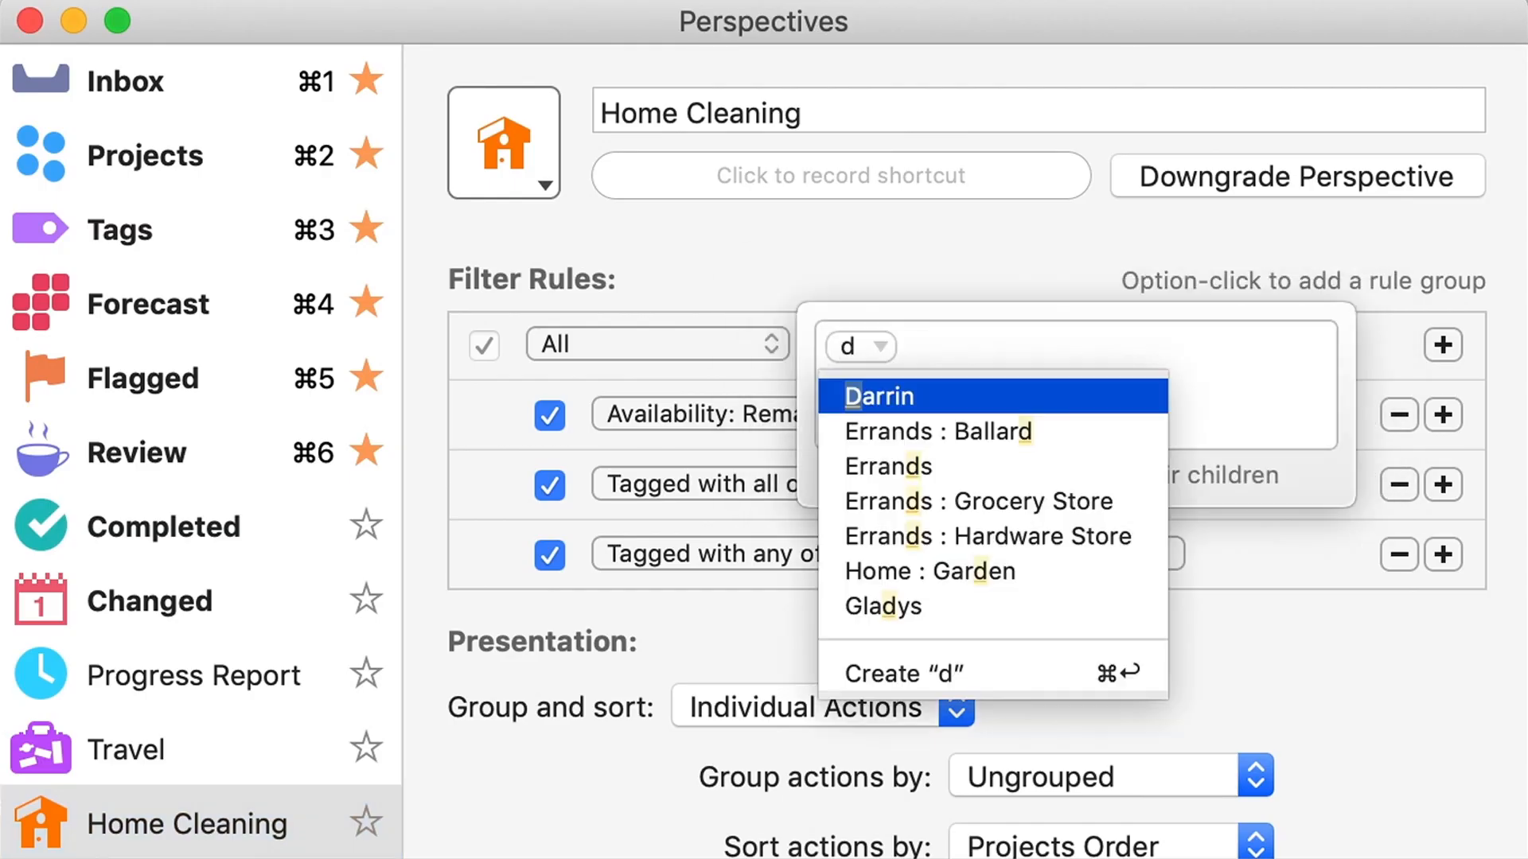
Add Samantha to the Tagged with any of rule and switch the first rule to Status: Flagged
text(sam)
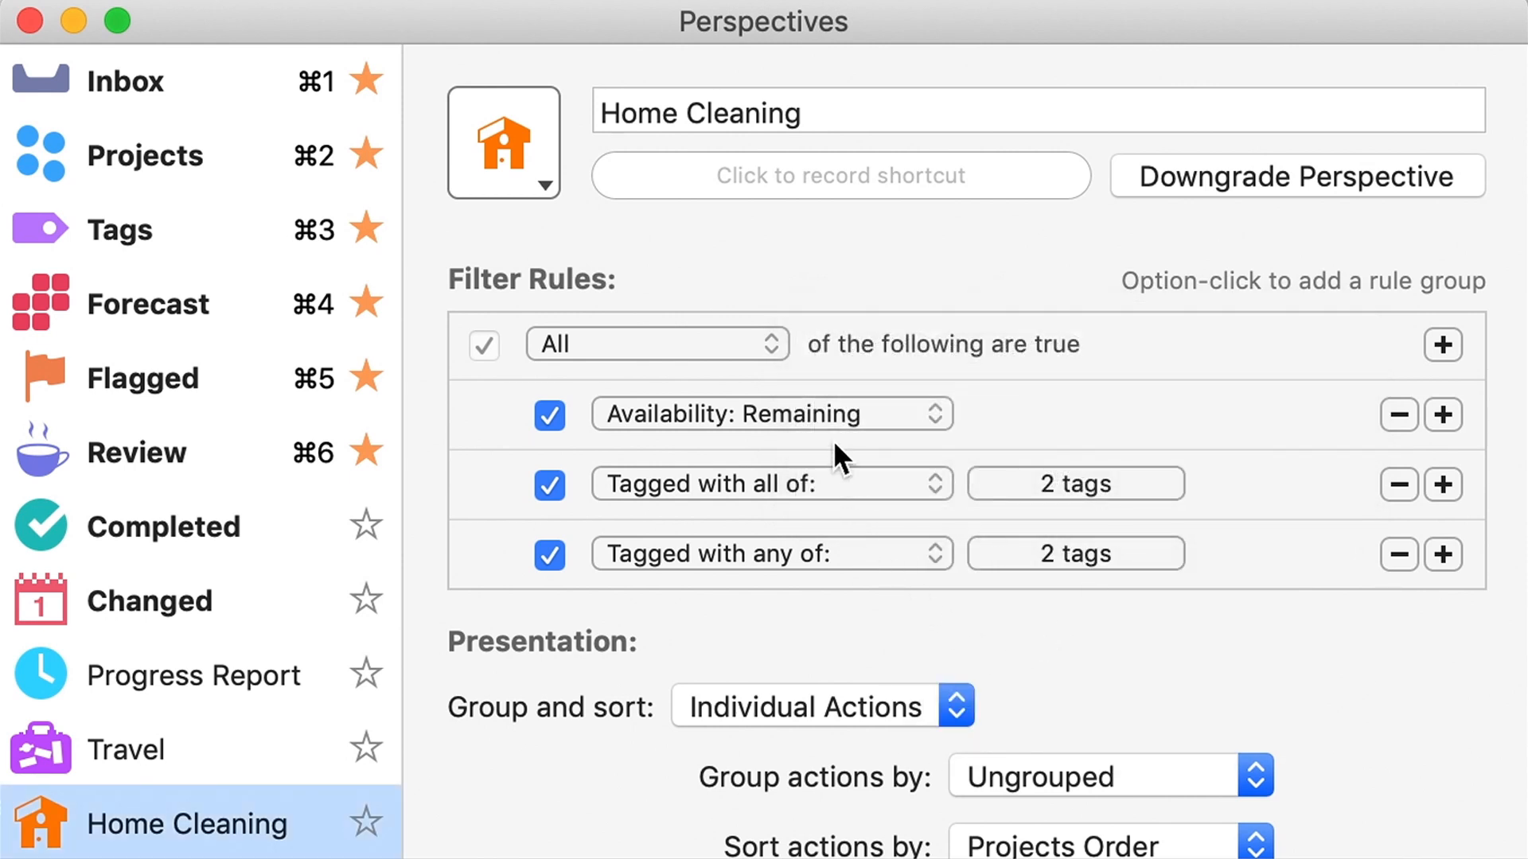
click(769, 413)
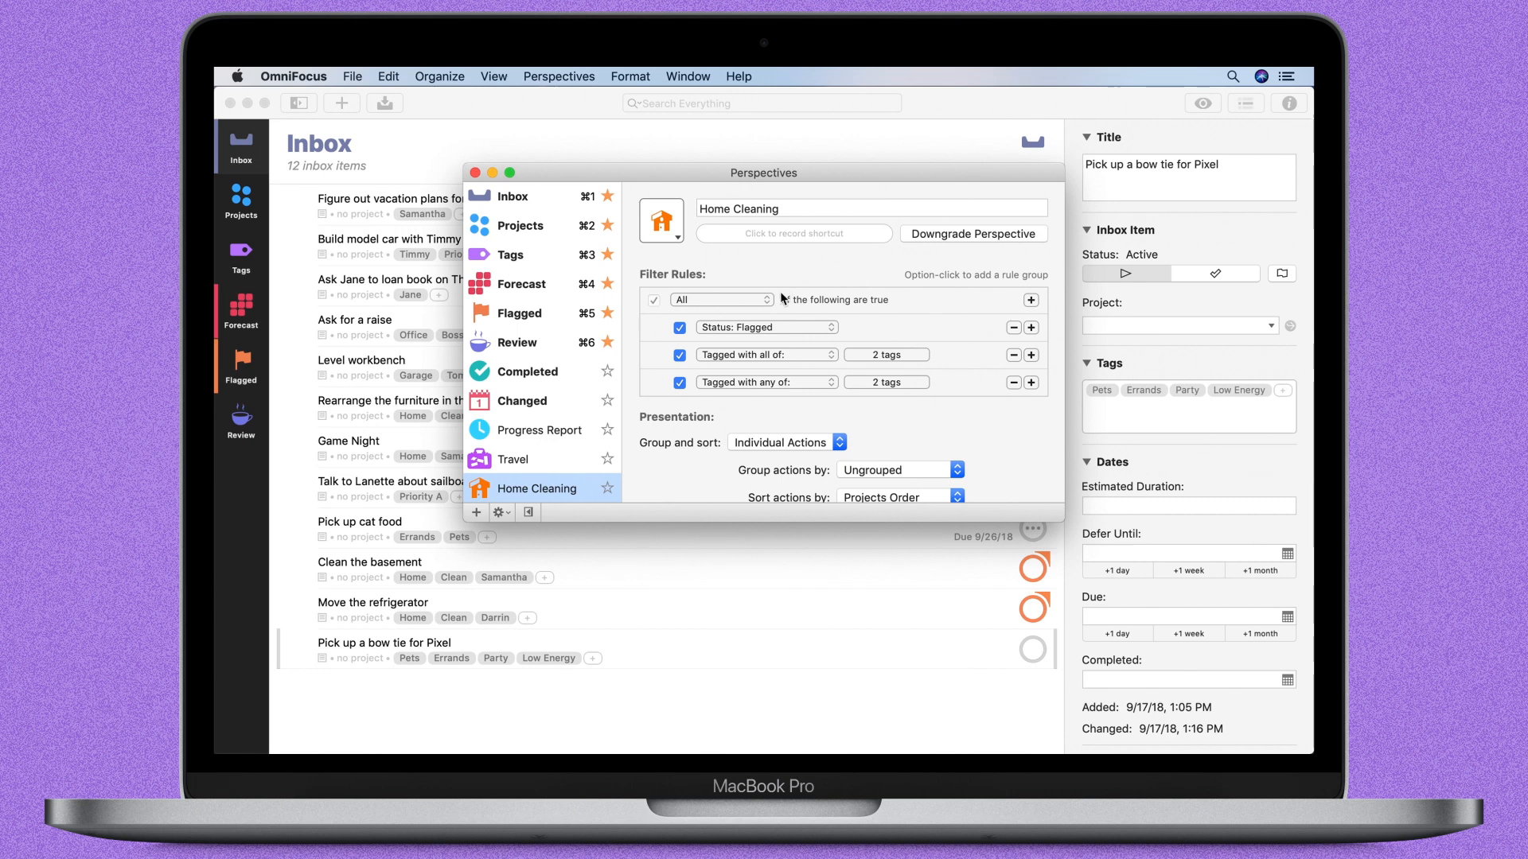
click(608, 488)
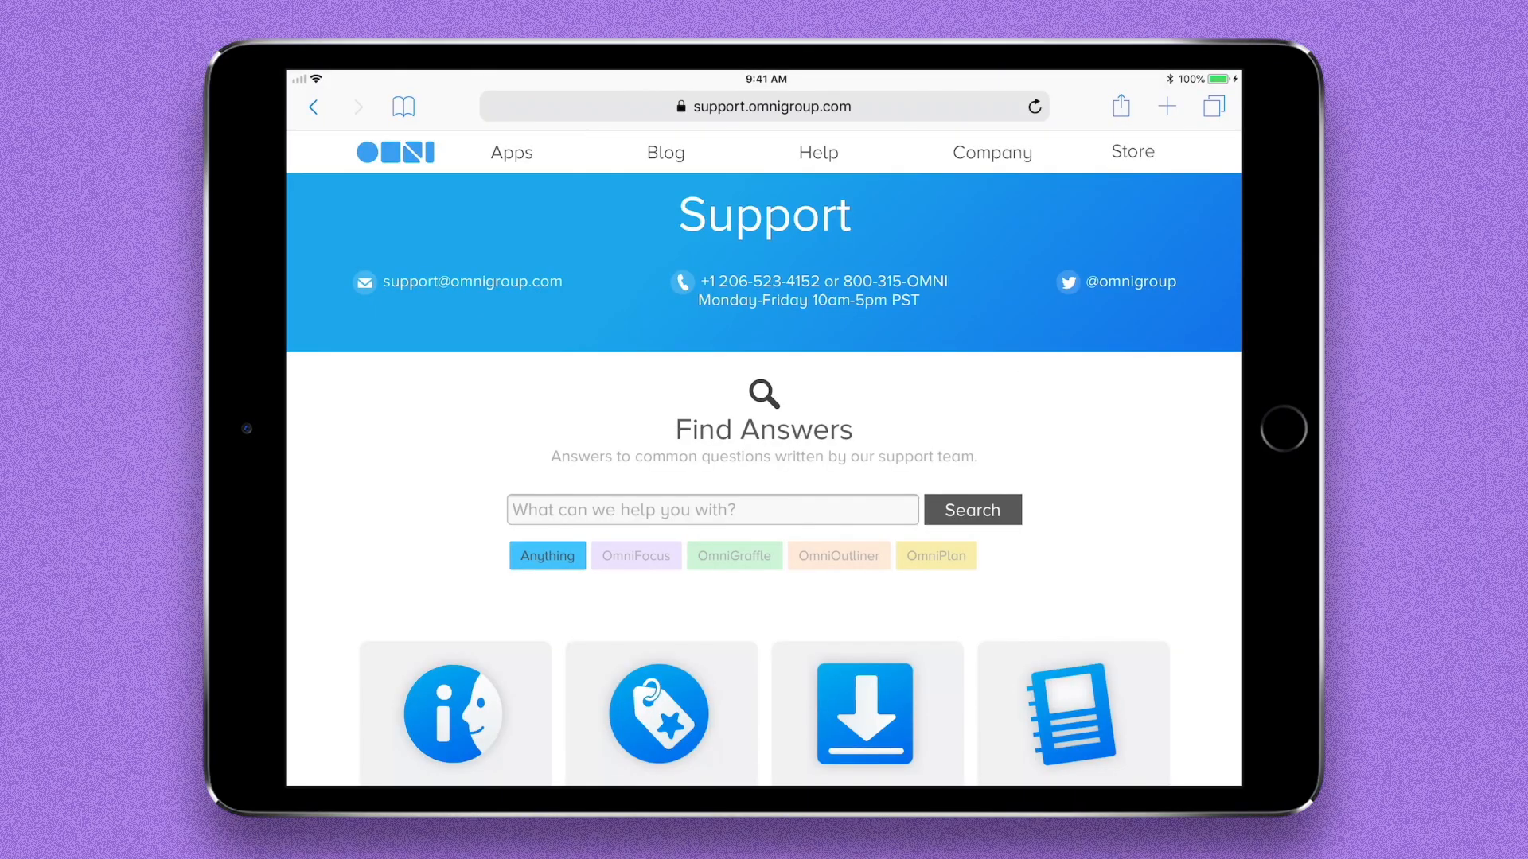
Filter the support site to OmniFocus and scroll to the Support, Downloads and Manuals cards
click(634, 555)
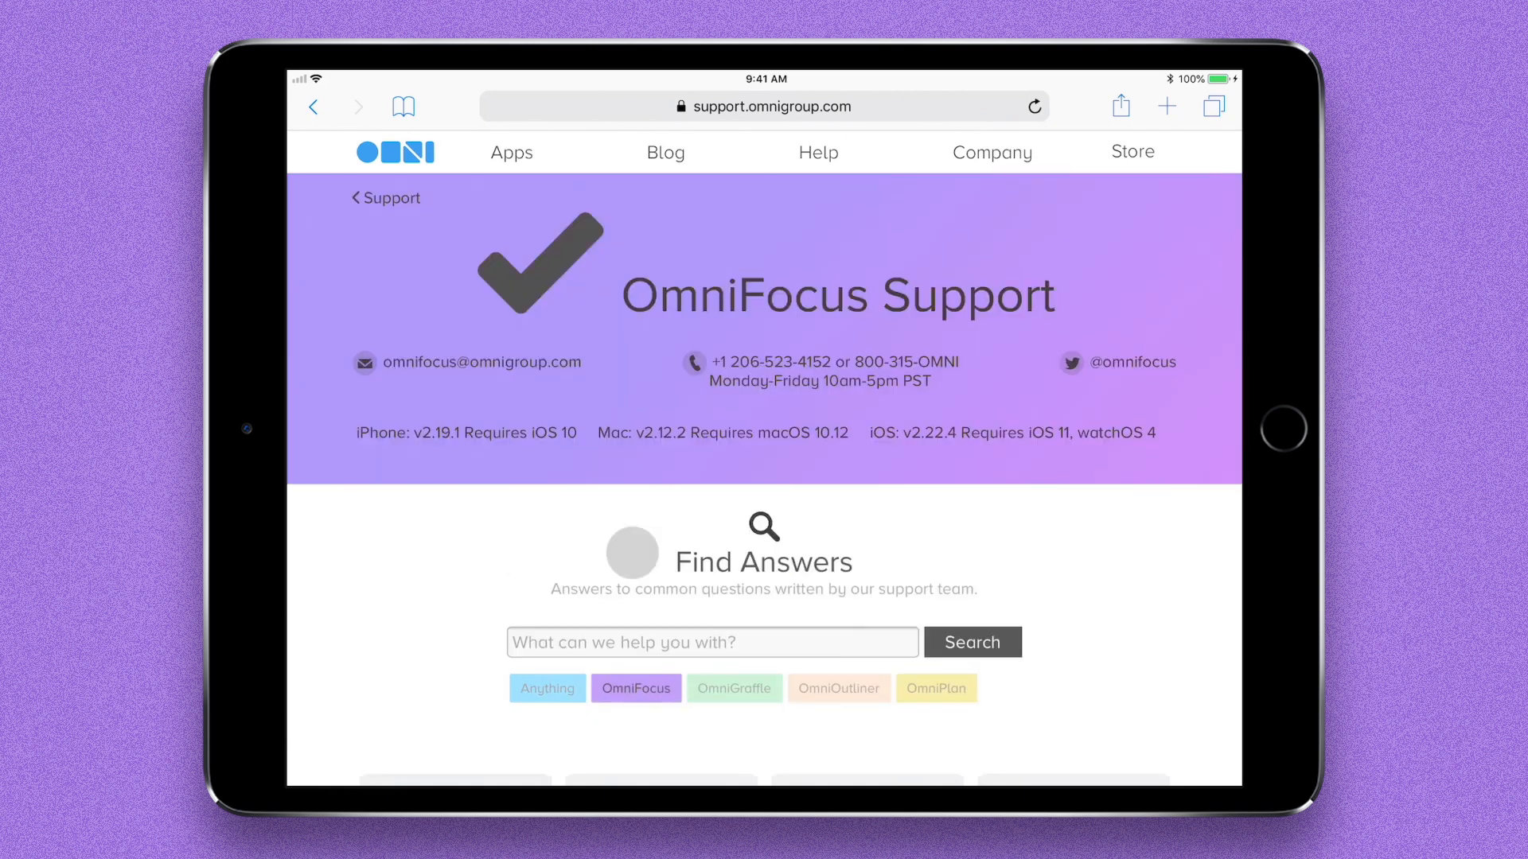
scroll(down, 3)
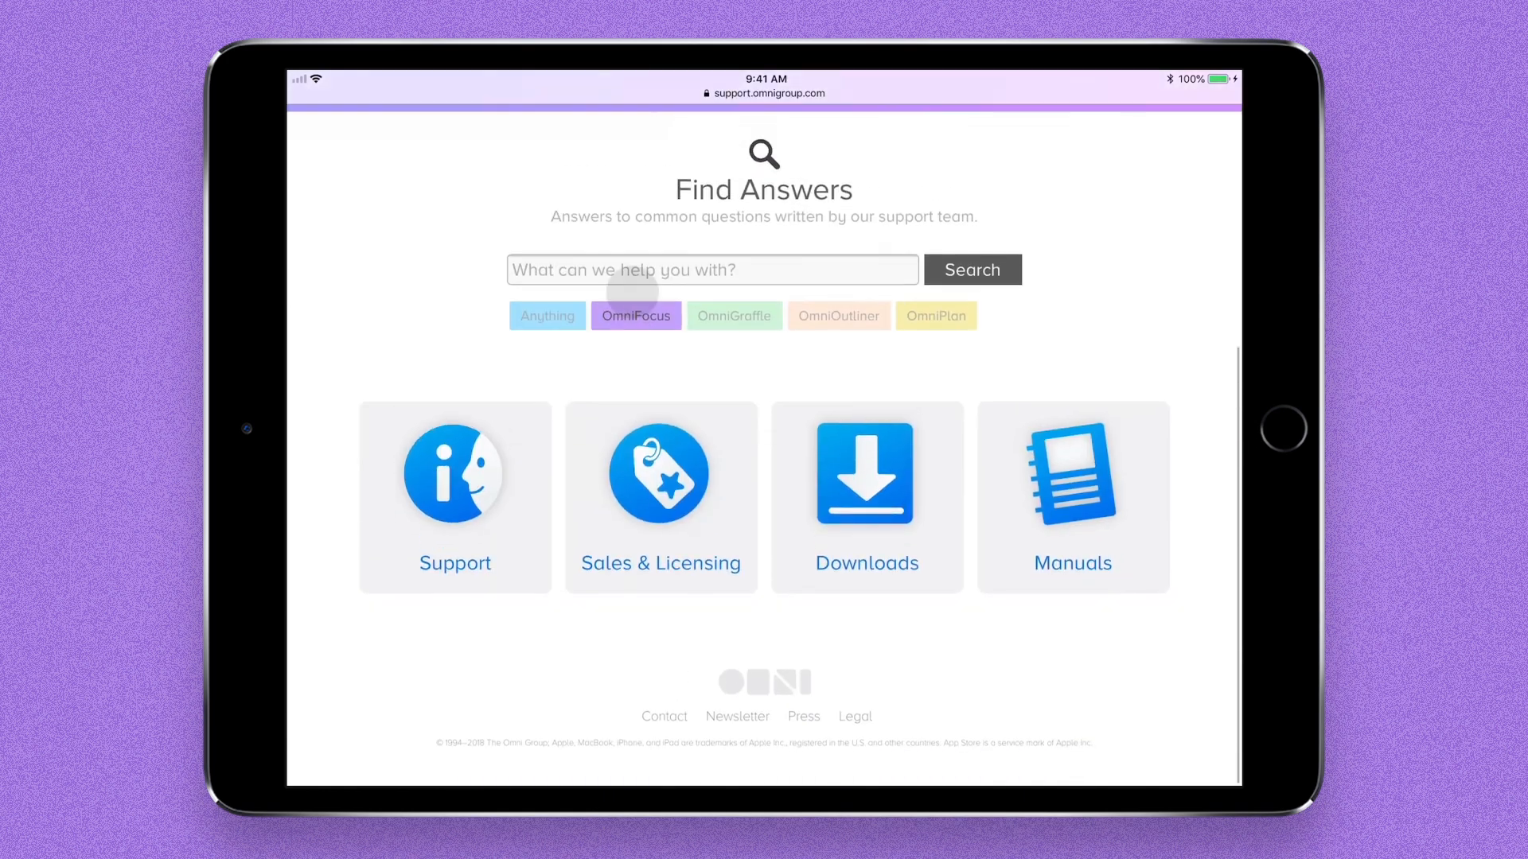